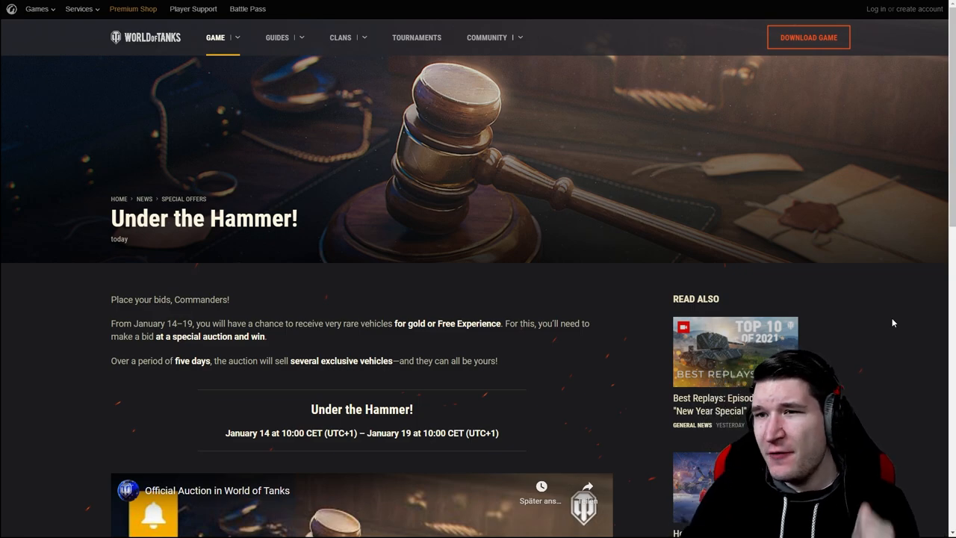
Scroll down to the embedded Official Auction trailer and start playing it.
scroll("down", 3)
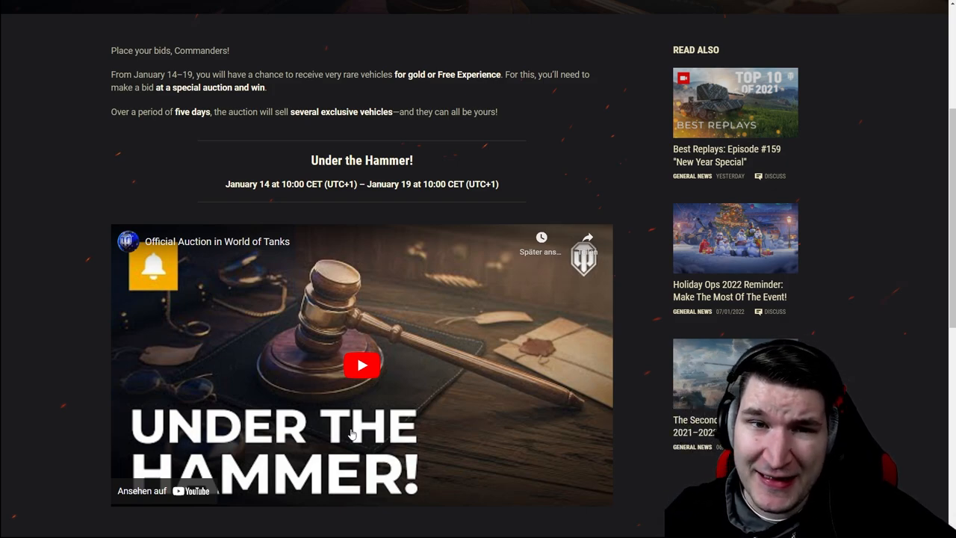
scroll("up", 3)
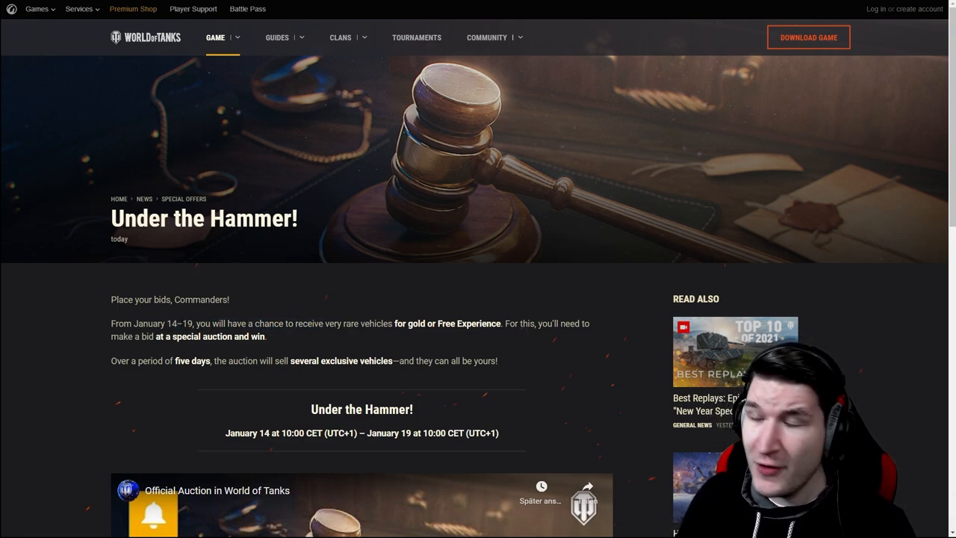
mouse_move(293, 317)
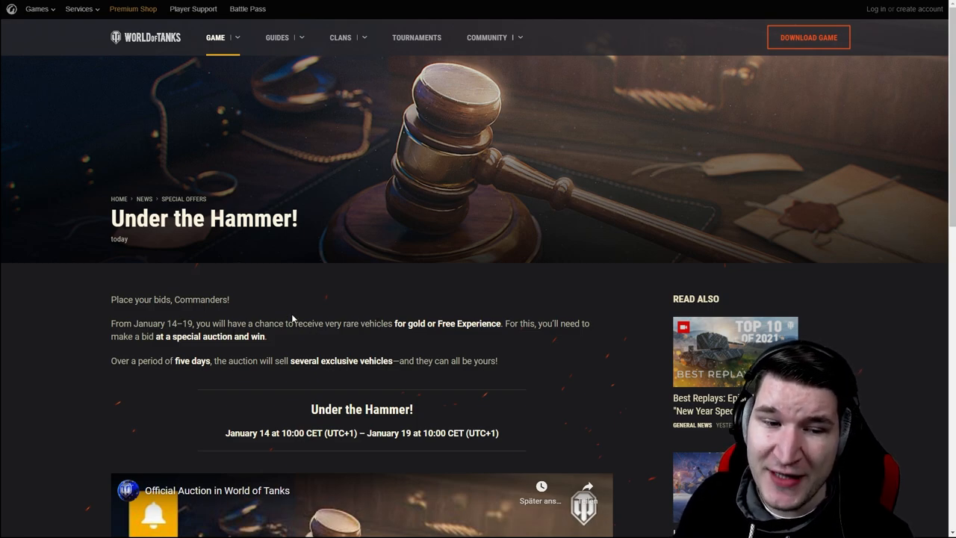
left_click_drag(327, 323, 362, 323)
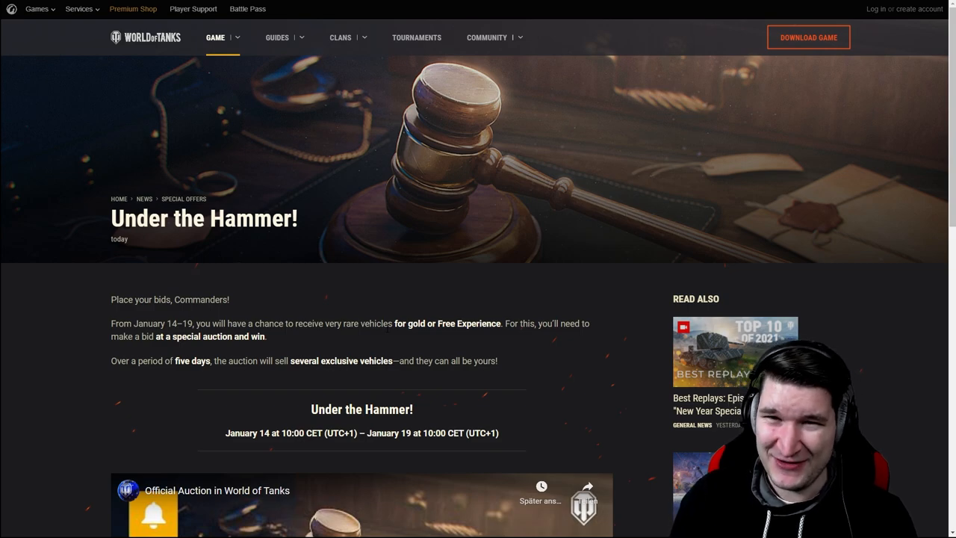
scroll("down", 3)
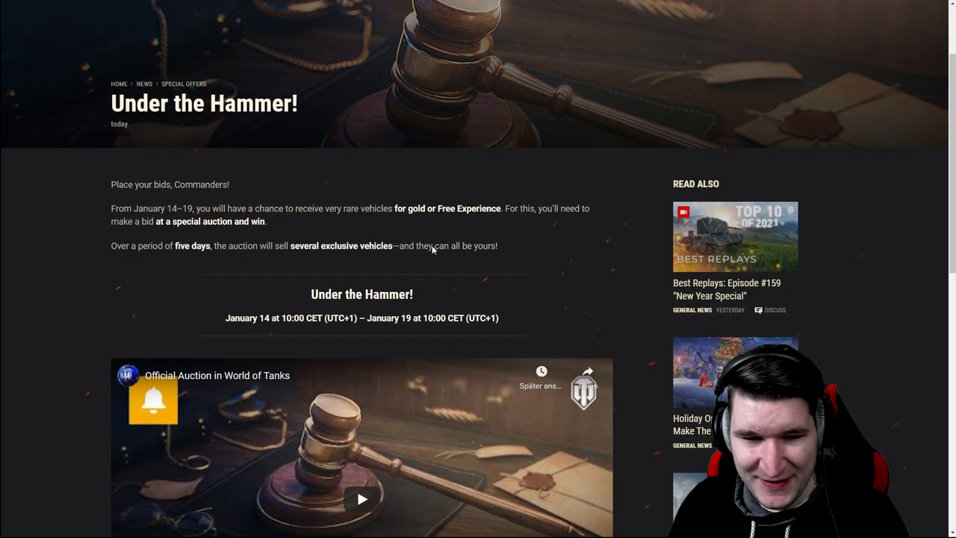
scroll("down", 3)
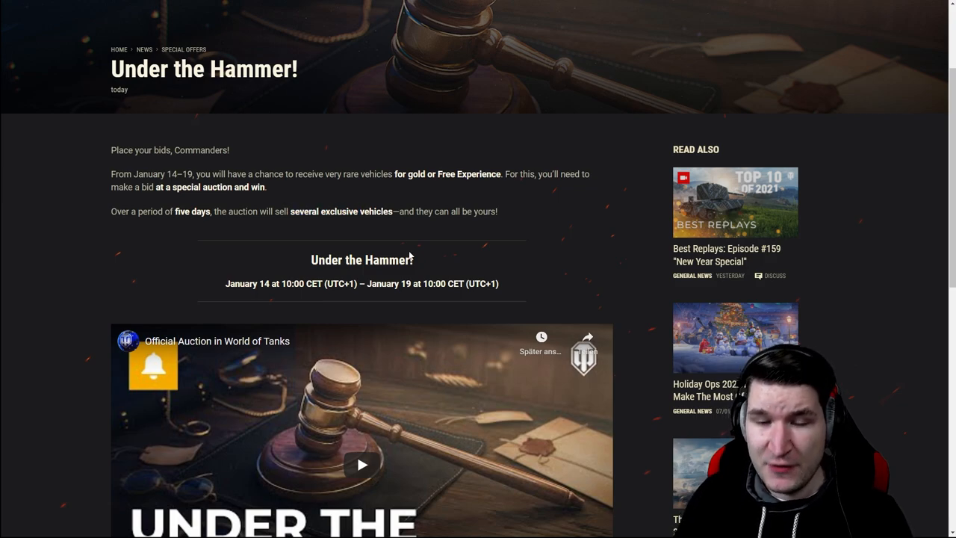
scroll("down", 3)
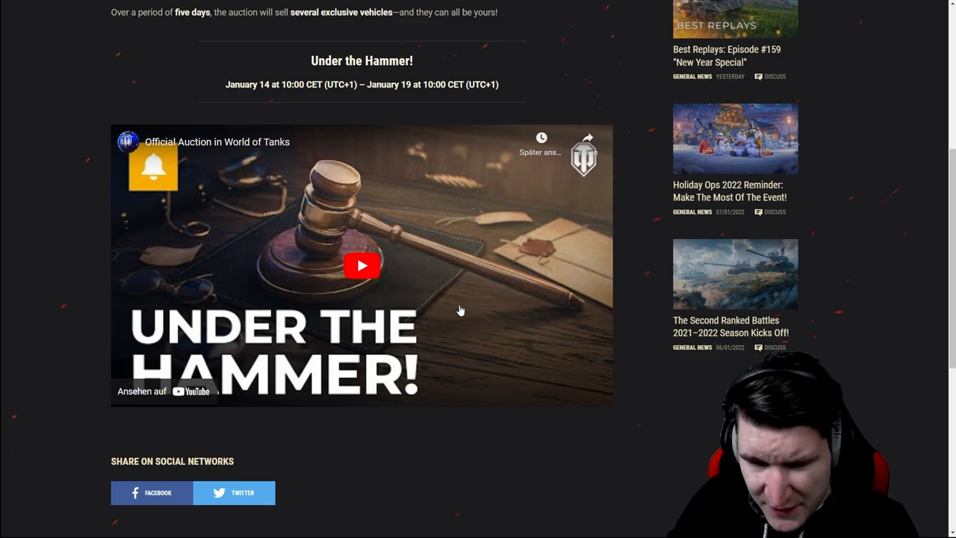
mouse_move(537, 292)
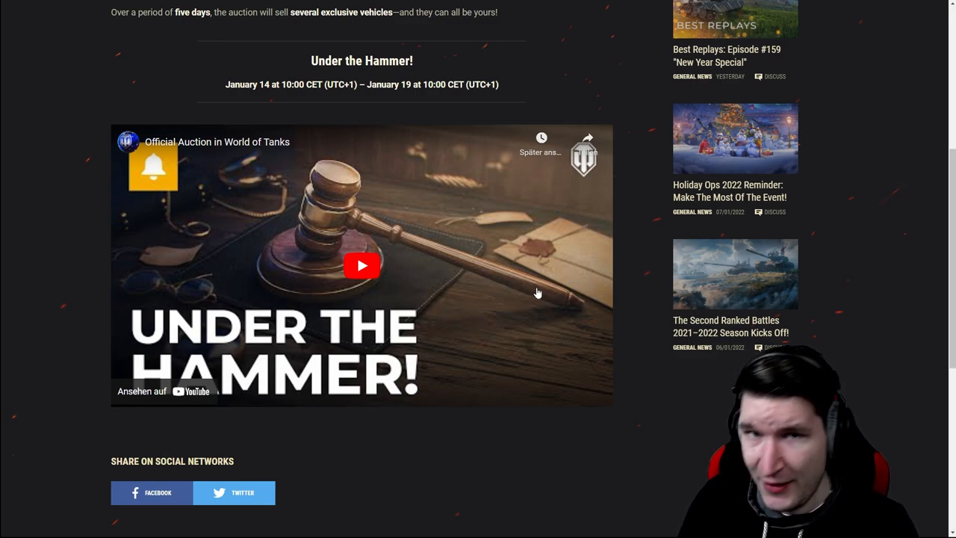
left_click(361, 265)
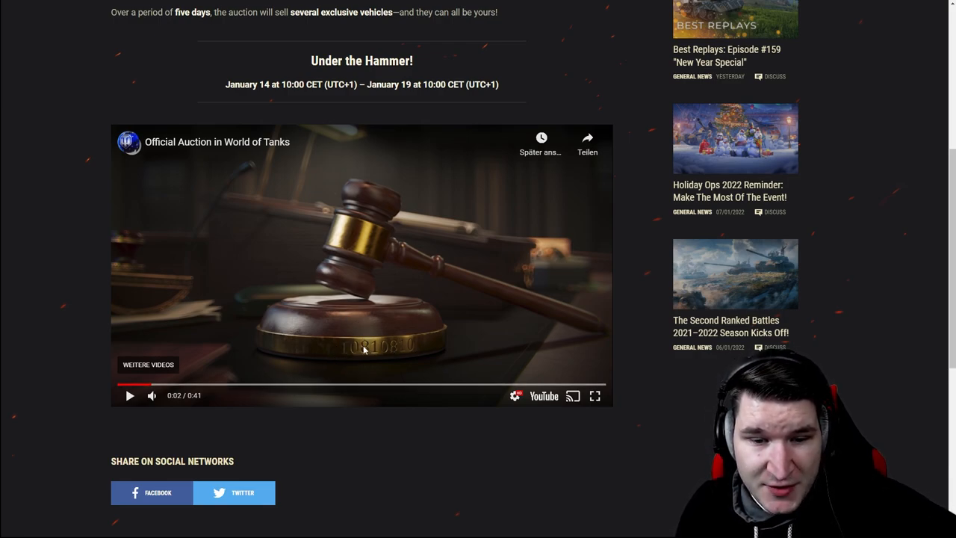
mouse_move(399, 333)
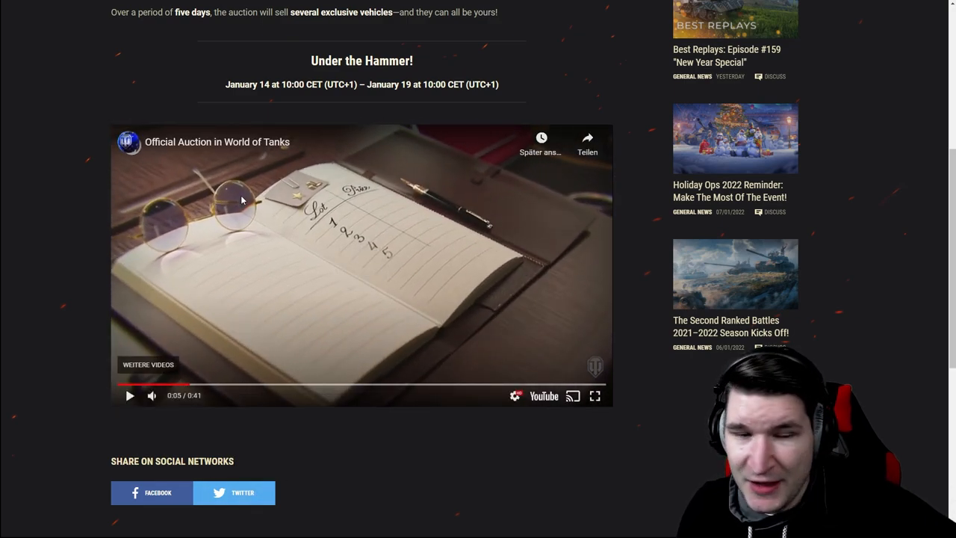
mouse_move(429, 228)
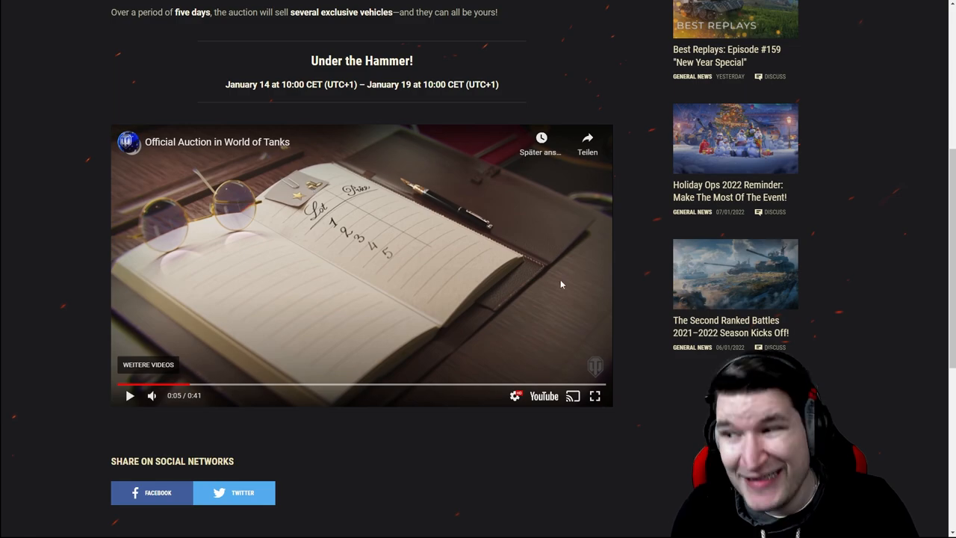
Resume the auction trailer and let it play to the 0:10 mark.
left_click(129, 395)
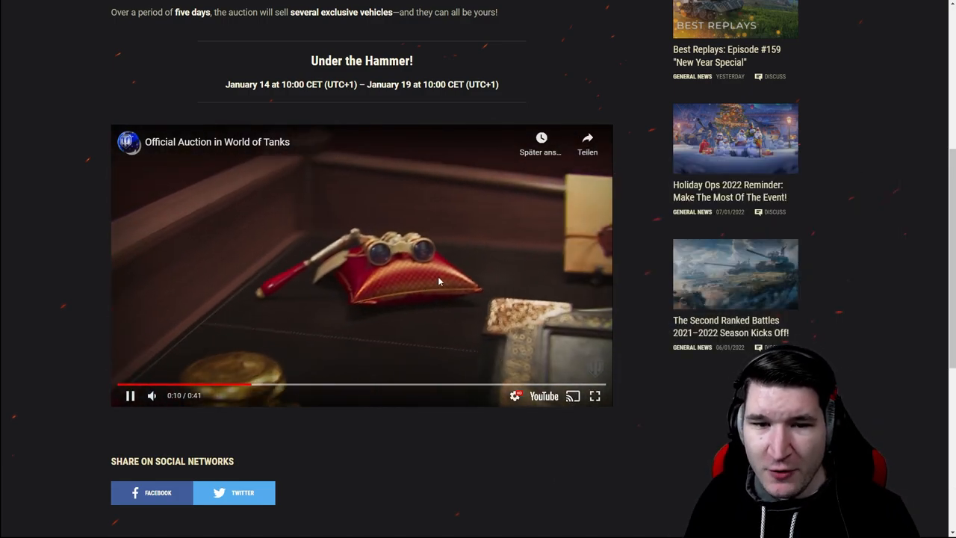
Pause the auction trailer at 0:16 on the wax-sealed parcel.
left_click(129, 395)
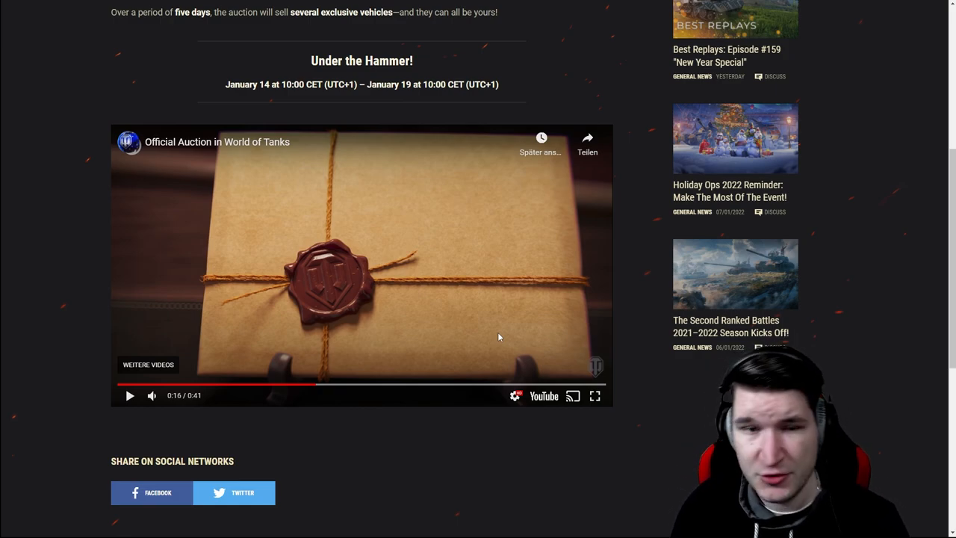
Resume the trailer and let it stop at 0:20 on the ornate blue book.
left_click(129, 395)
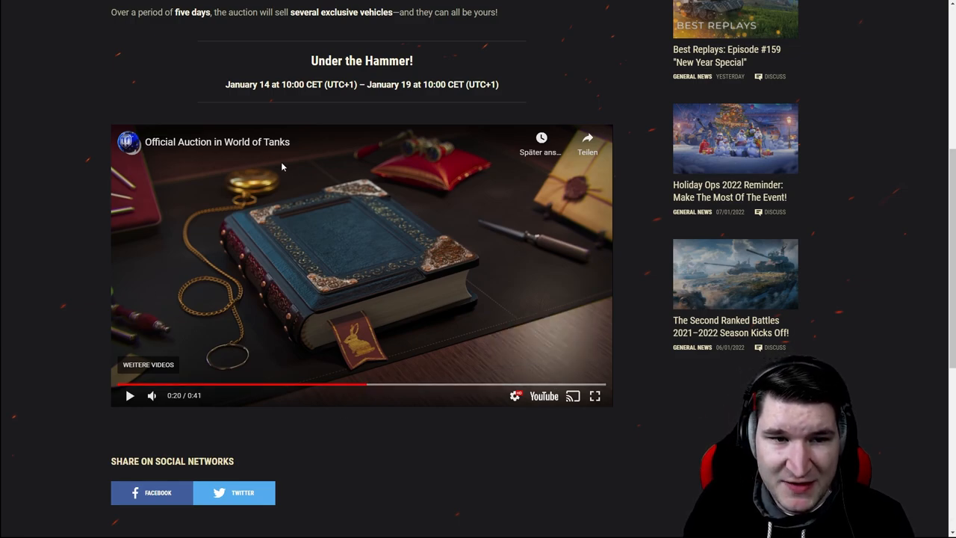
mouse_move(230, 348)
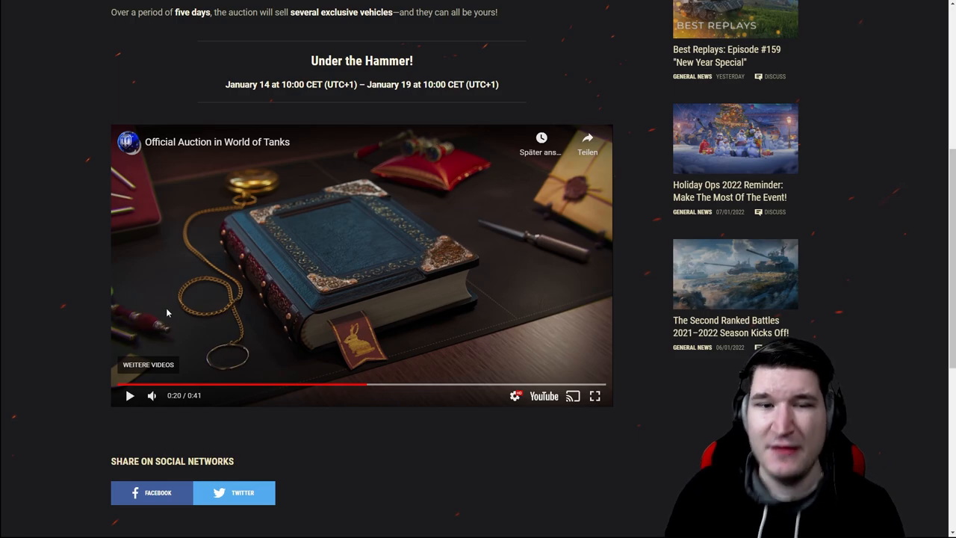
Resume the paused trailer and keep it playing through 0:26.
left_click(129, 395)
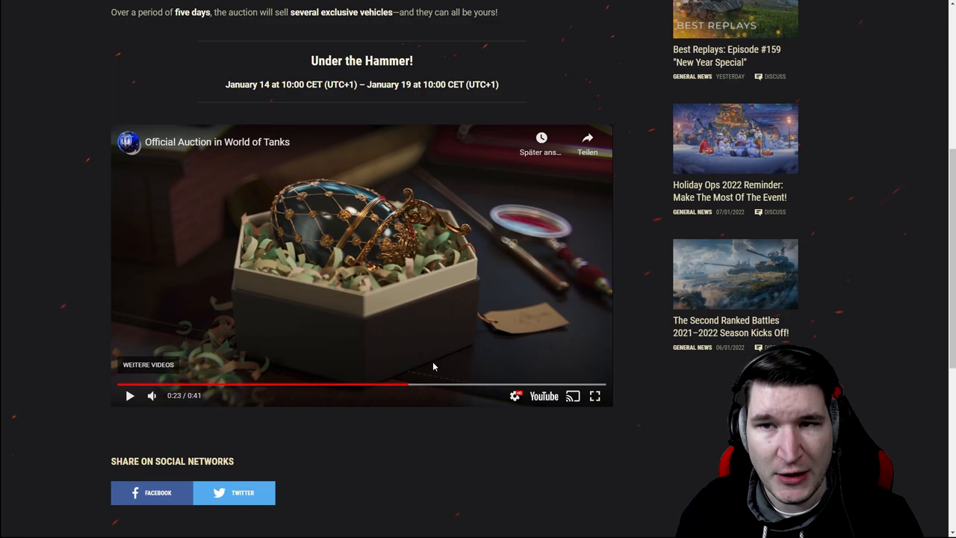
left_click(129, 395)
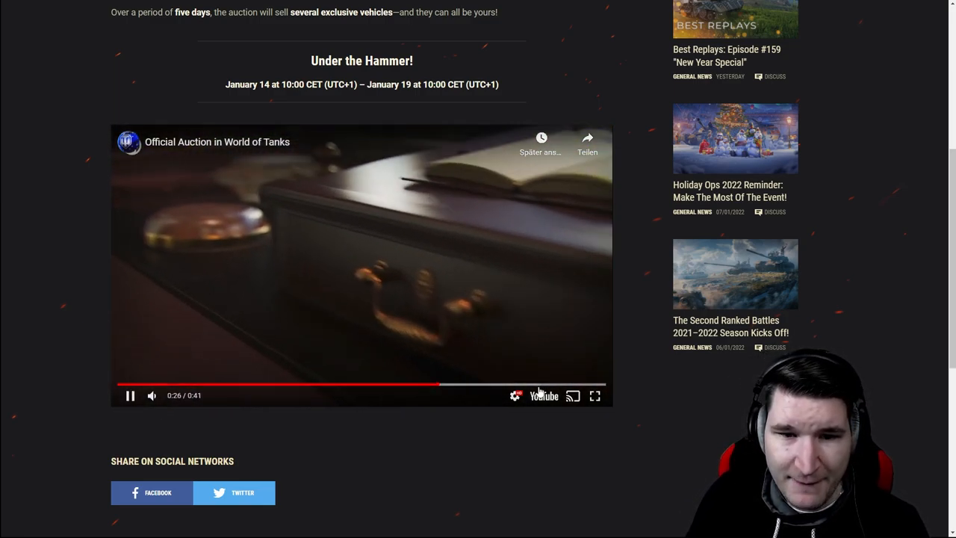
Jump the trailer ahead to 0:36, the January 14 - 19 date card.
left_click(565, 384)
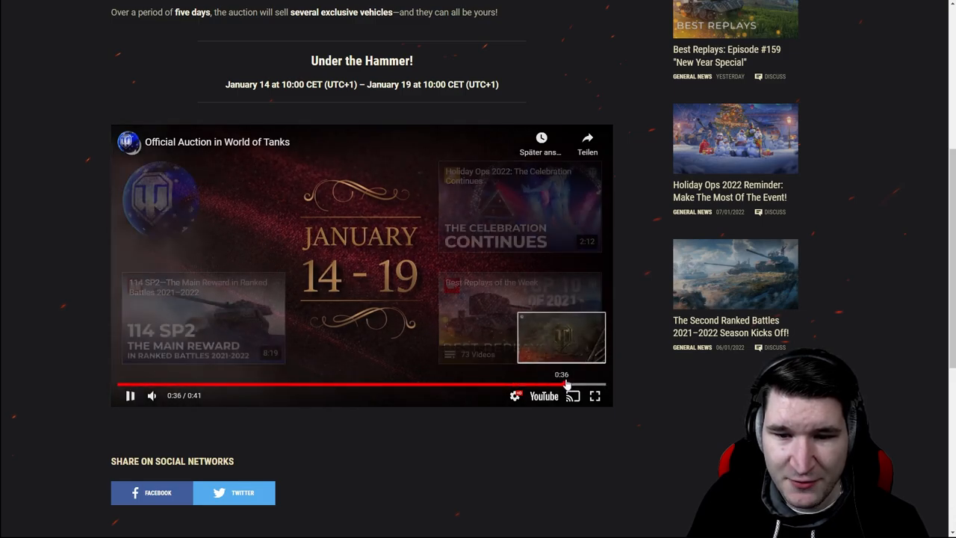
scroll("up", 3)
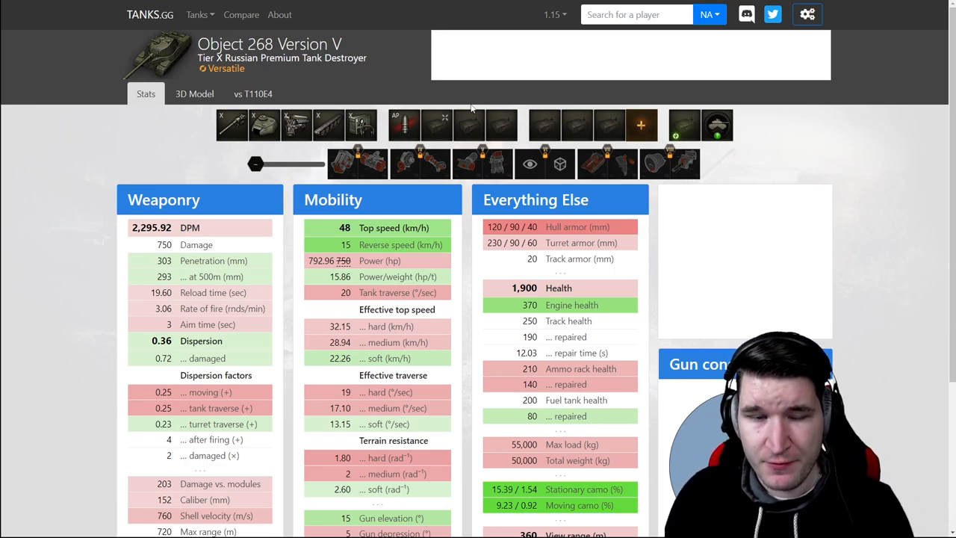
Scroll The Armored Patrol's Object 268 Version V supertest article.
scroll("down", 3)
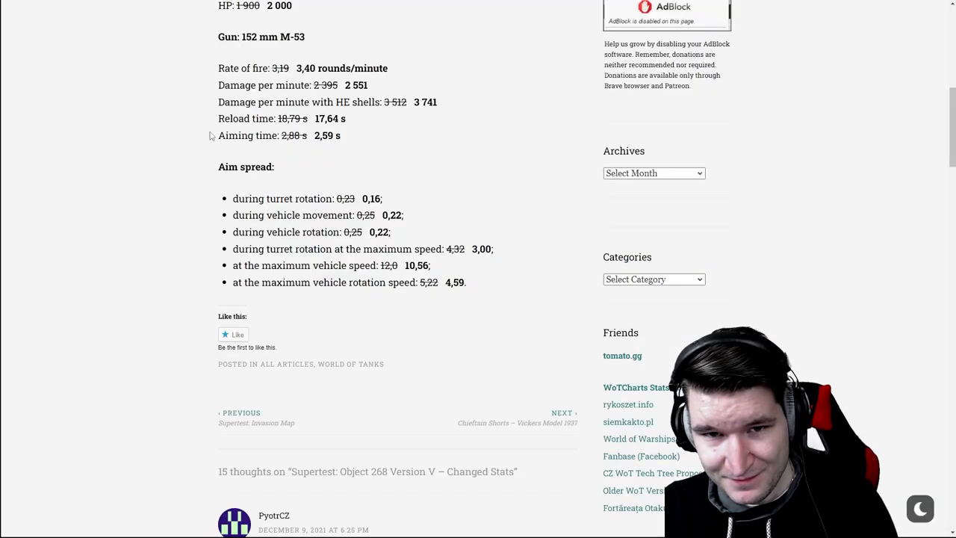
Highlight the Object 268 Version V's changed gun and aim-spread stats in the article.
scroll("up", 3)
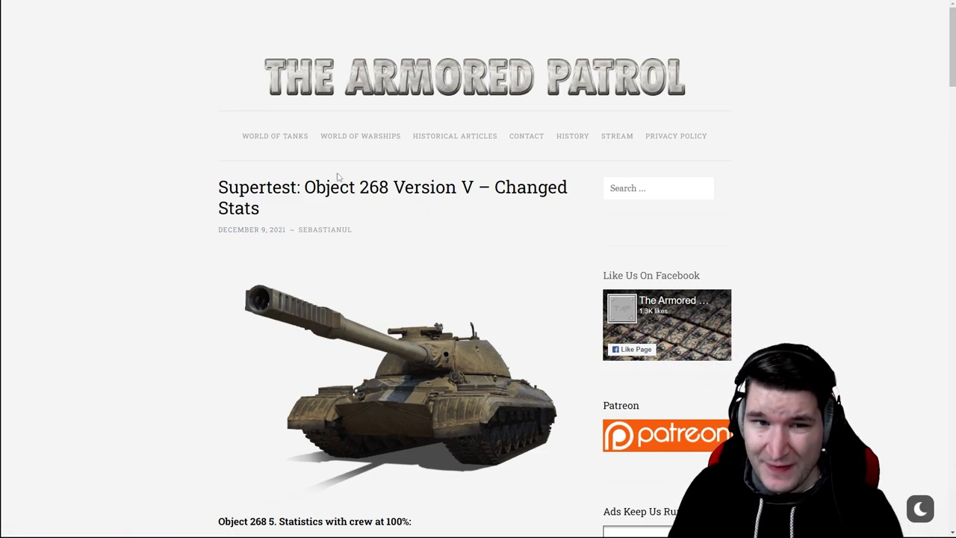
mouse_move(409, 203)
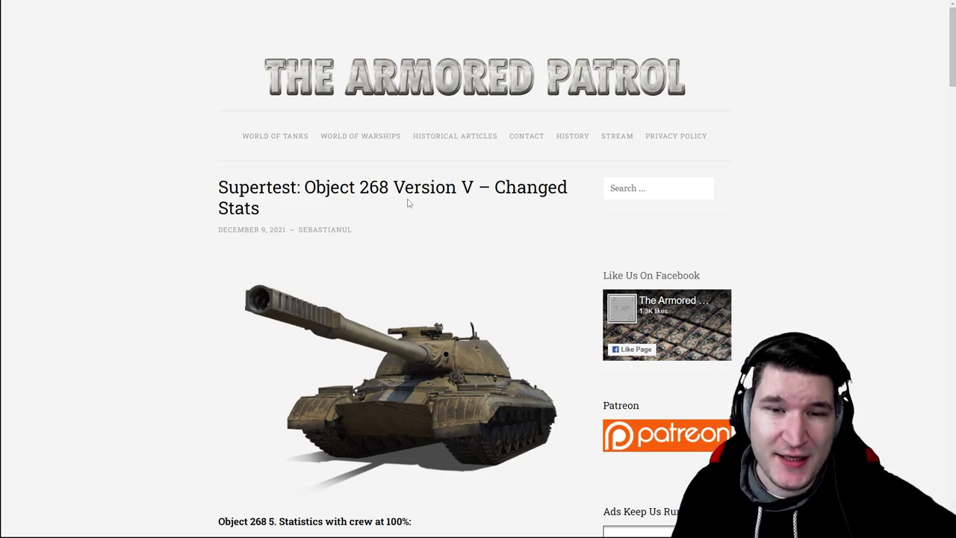
scroll("down", 3)
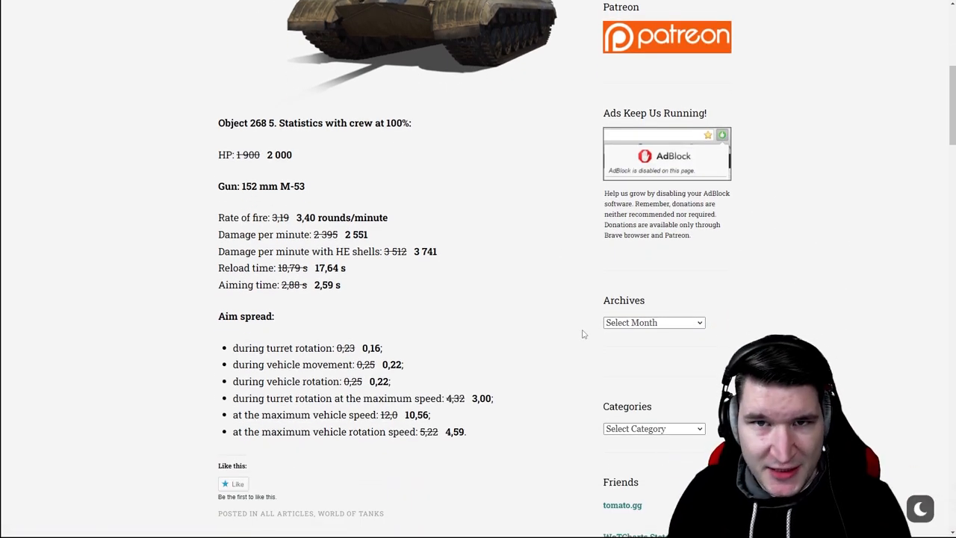
left_click_drag(218, 217, 466, 431)
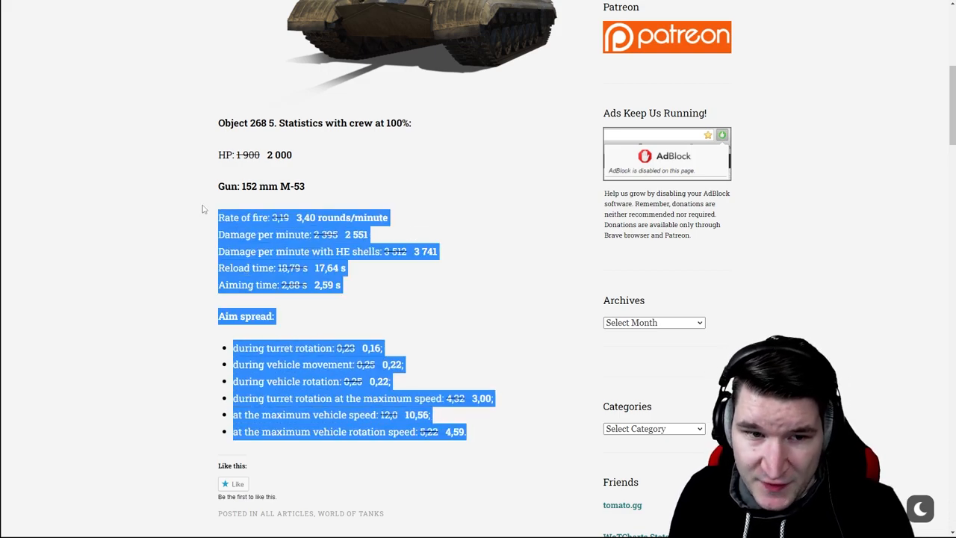
left_click(434, 297)
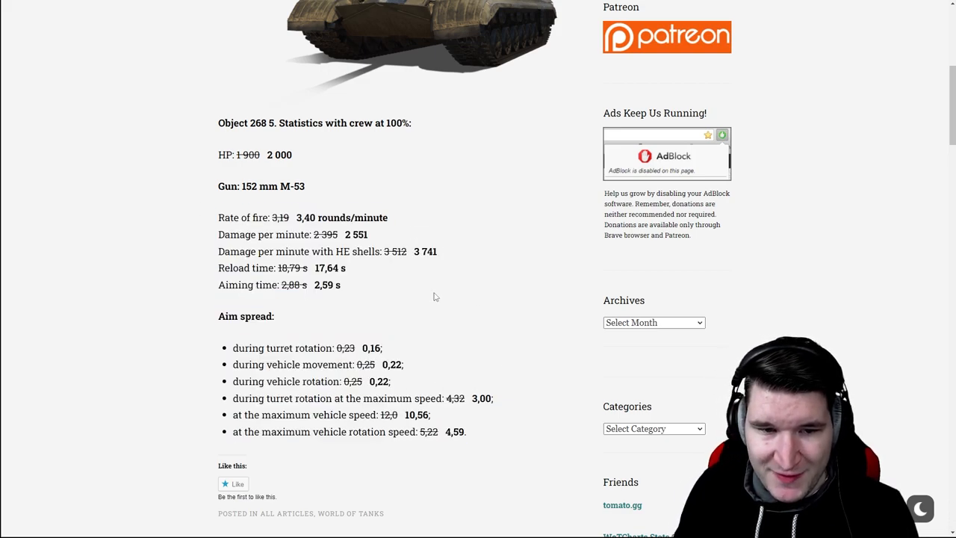
left_click_drag(219, 217, 338, 284)
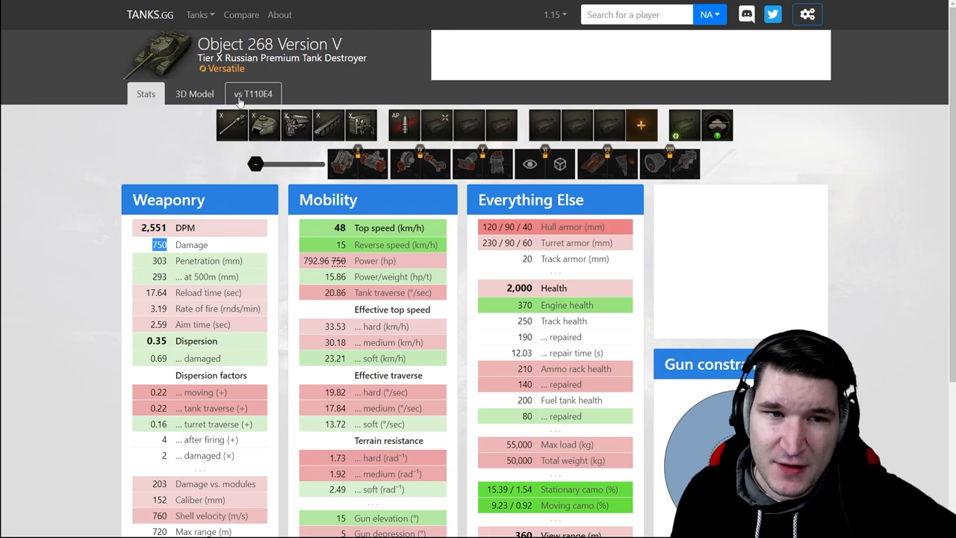
left_click(252, 93)
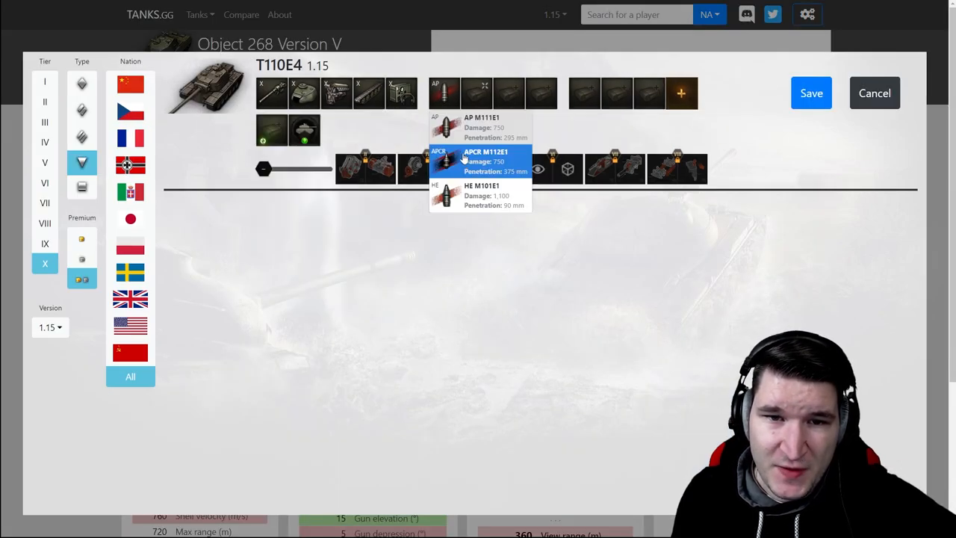
left_click(873, 93)
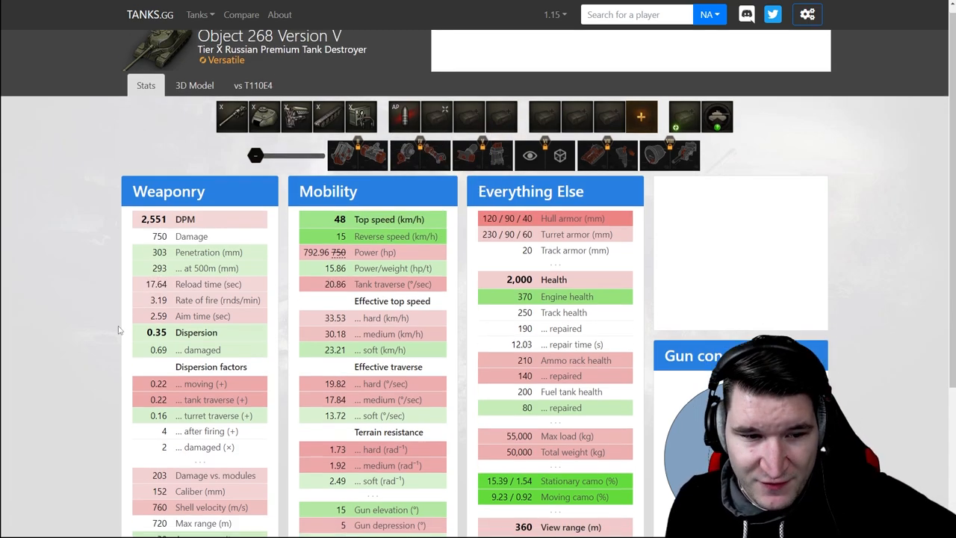
scroll("down", 3)
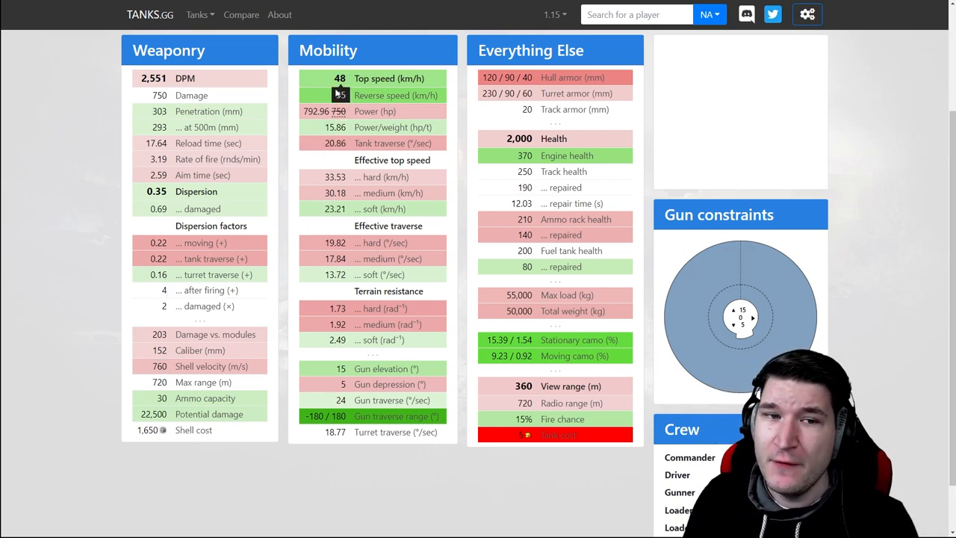
mouse_move(362, 78)
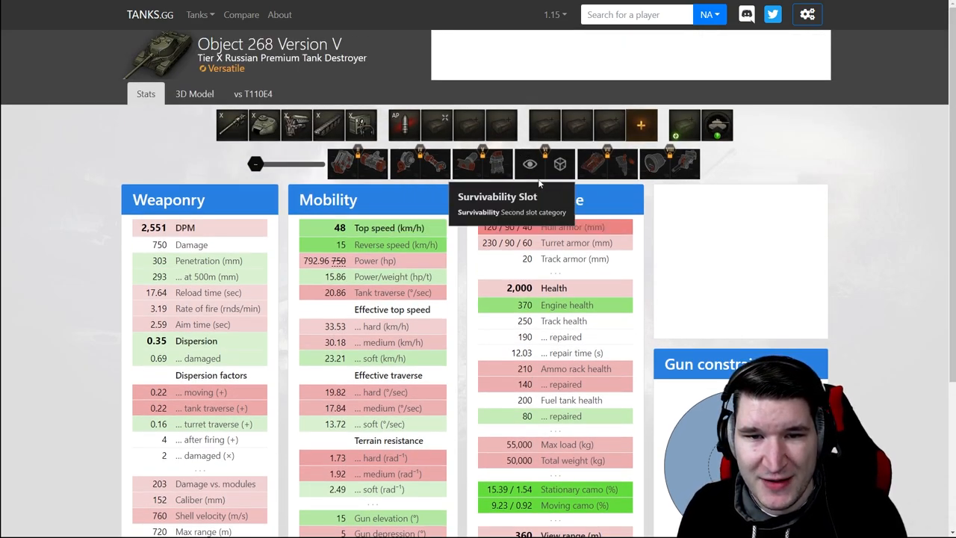
Show the Object 268 Version V's color-coded 3D armor model in front view.
scroll("down", 3)
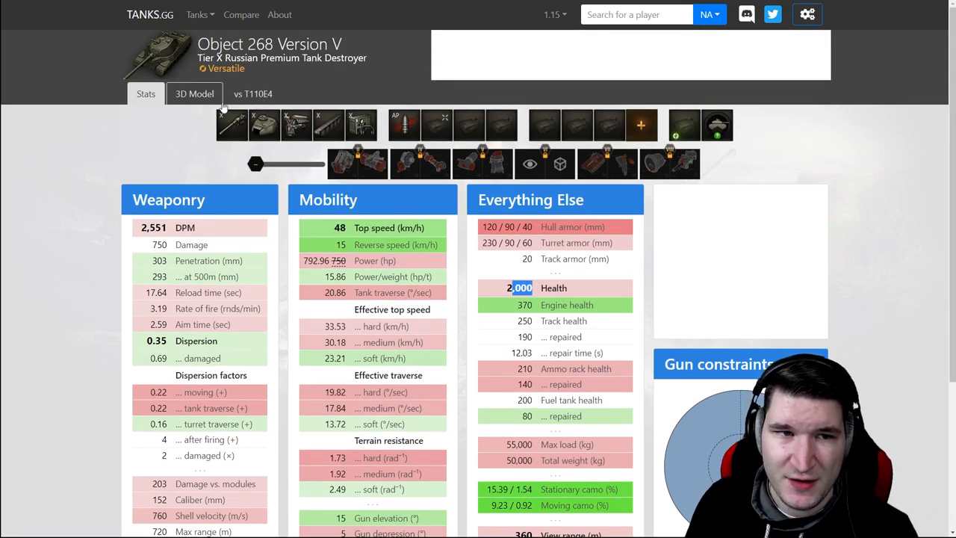
left_click(195, 94)
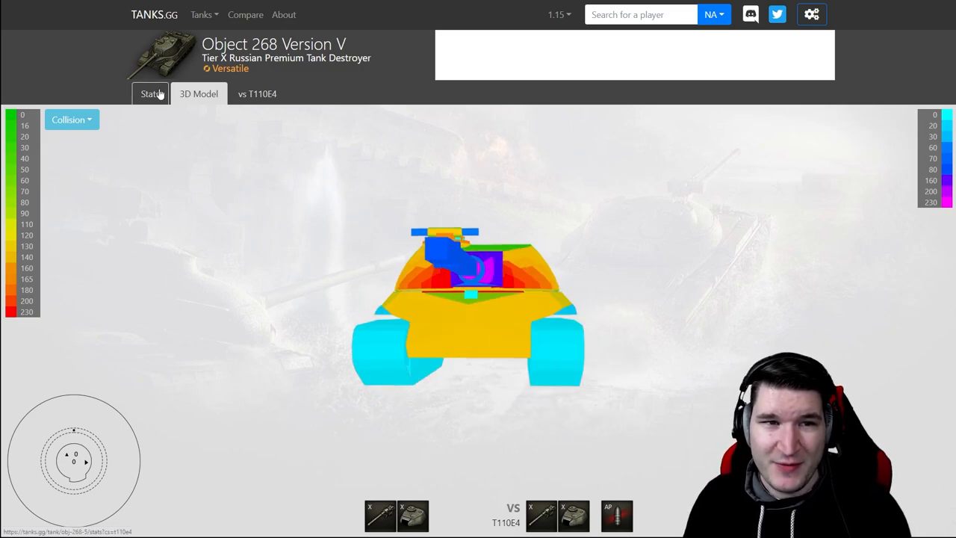
Return to the Object 268 Version V stats showing 2,394.64 DPM and 1,900 health.
left_click(147, 94)
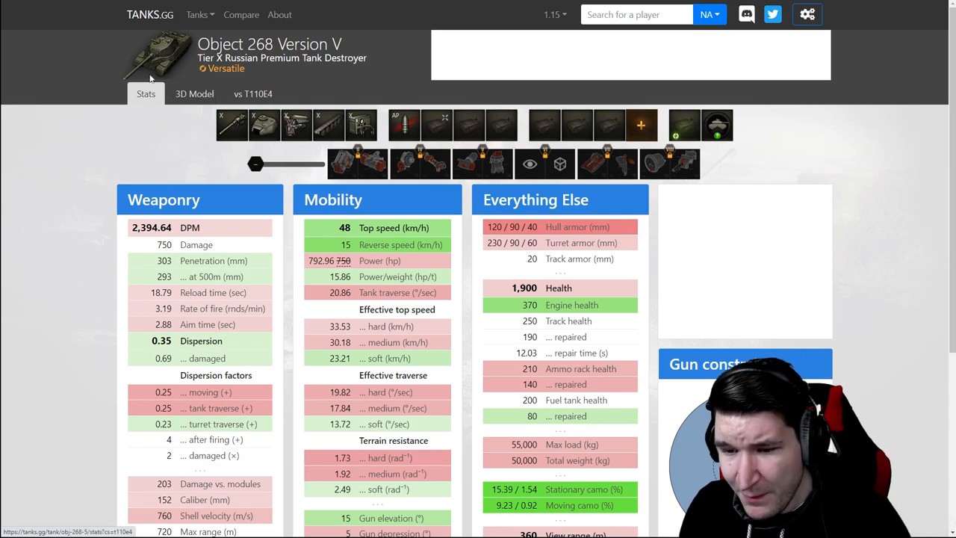
mouse_move(170, 79)
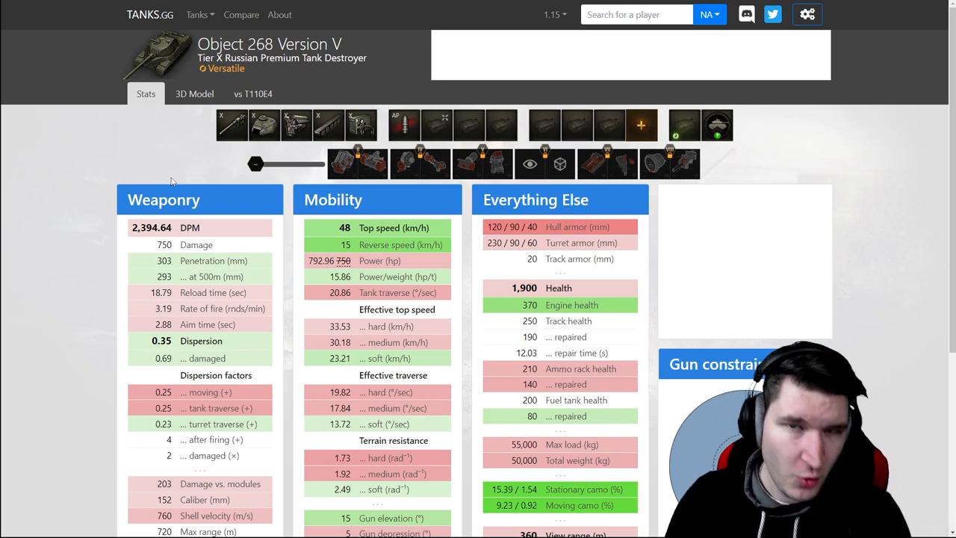
scroll("down", 3)
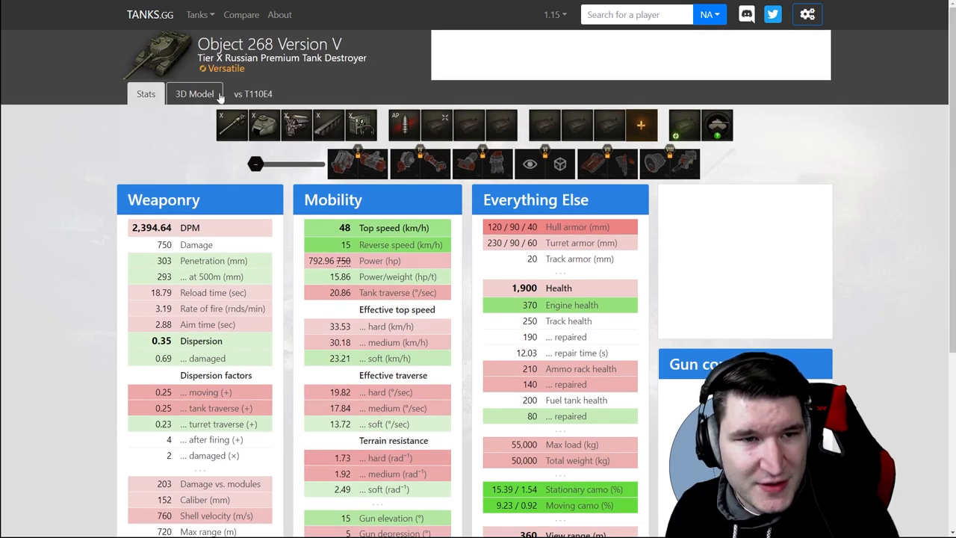
left_click(251, 93)
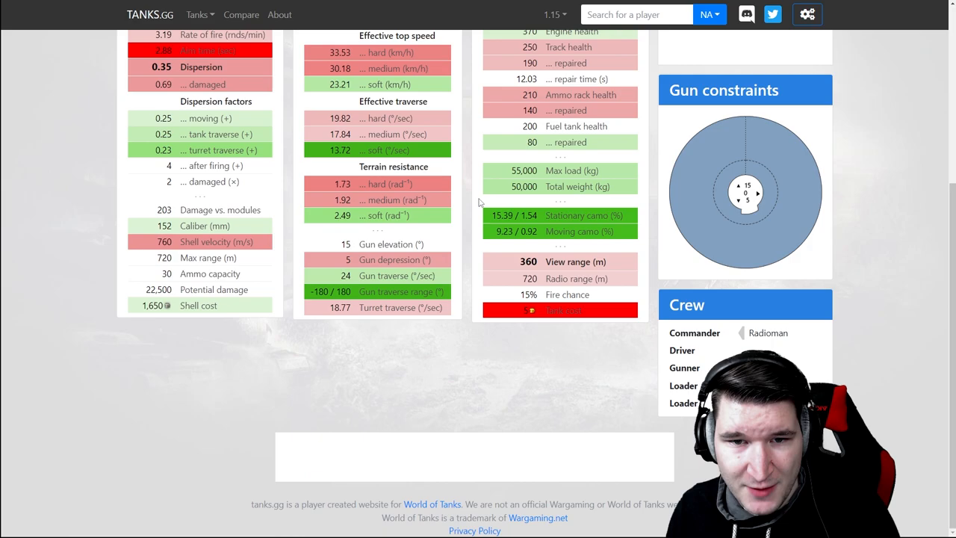
mouse_move(521, 231)
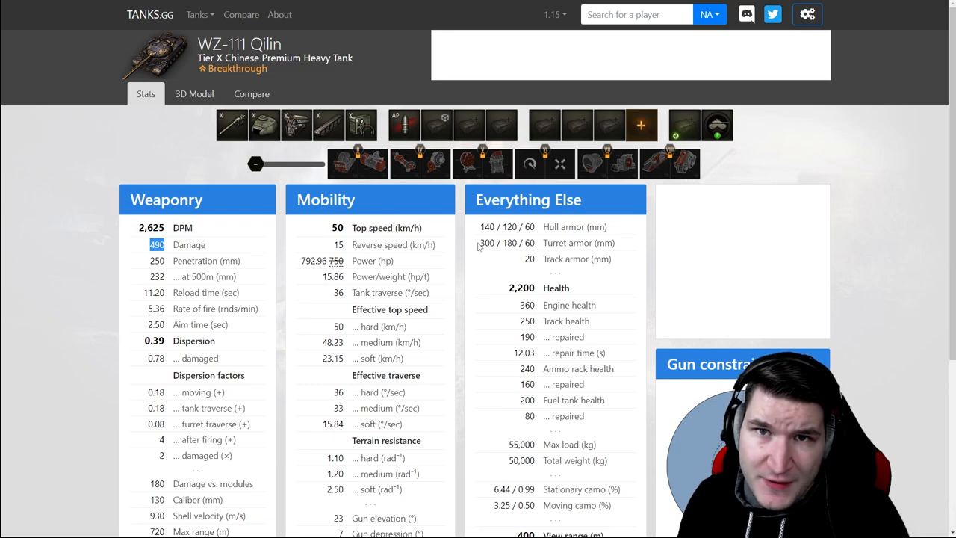
mouse_move(463, 230)
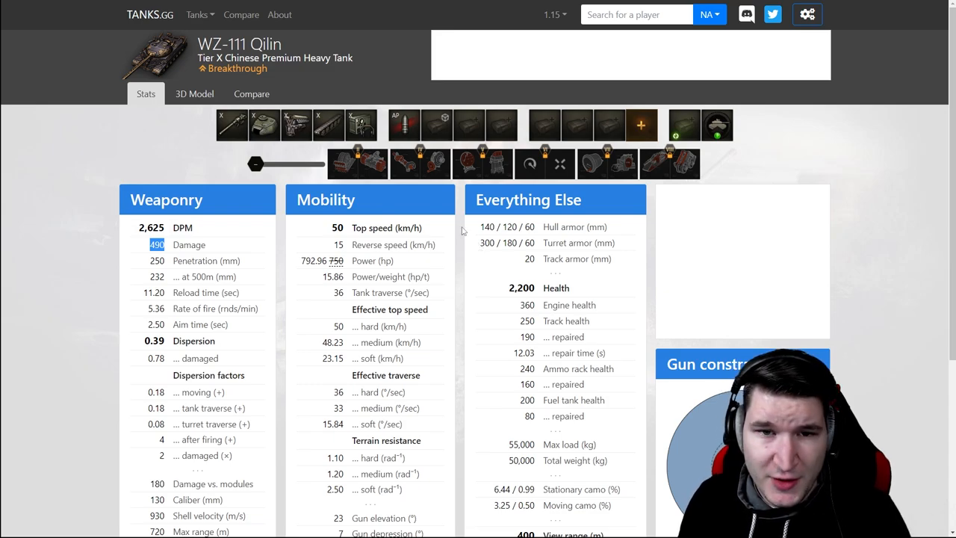
Show the WZ-111 Qilin's 3D model on Tanks.gg.
left_click(194, 93)
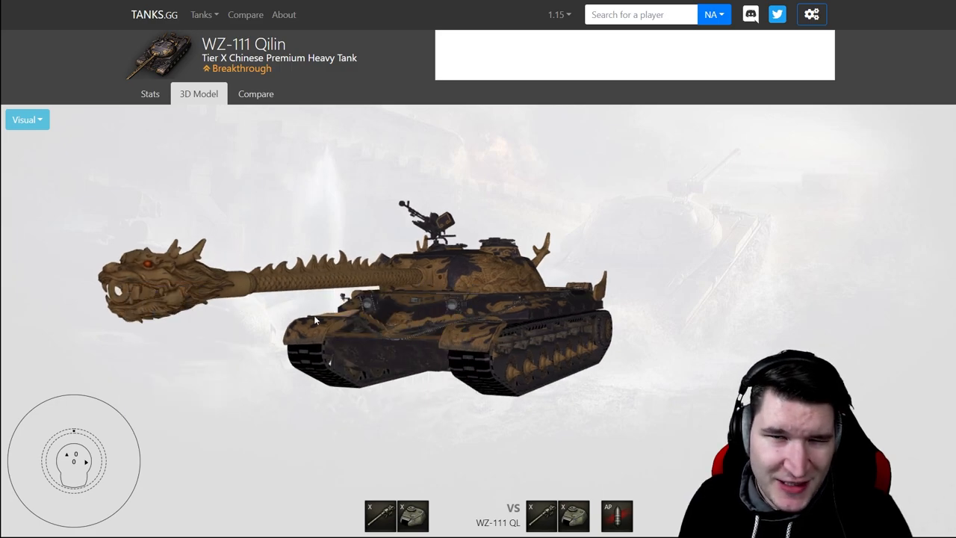
mouse_move(398, 263)
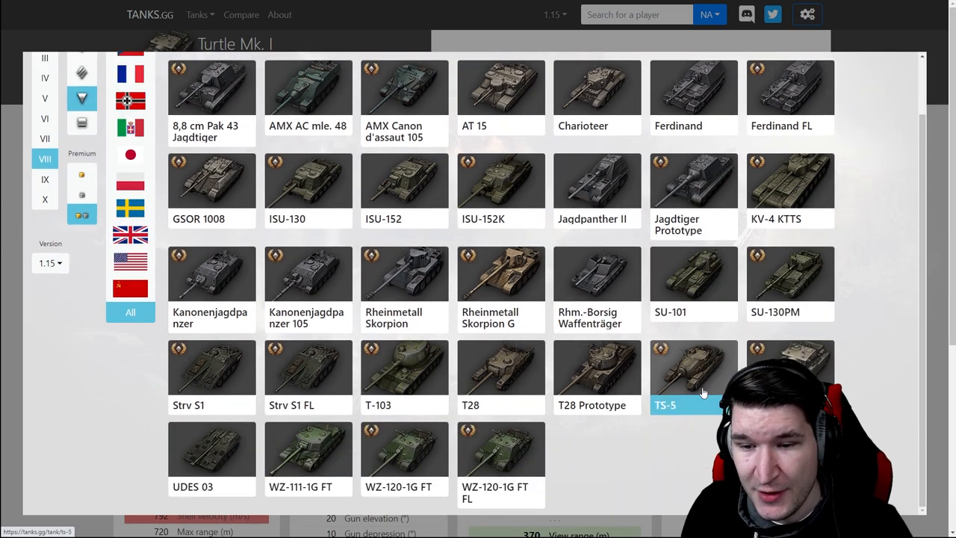
Set the TS-5 as the Turtle Mk. I's comparison tank and save it.
left_click(693, 366)
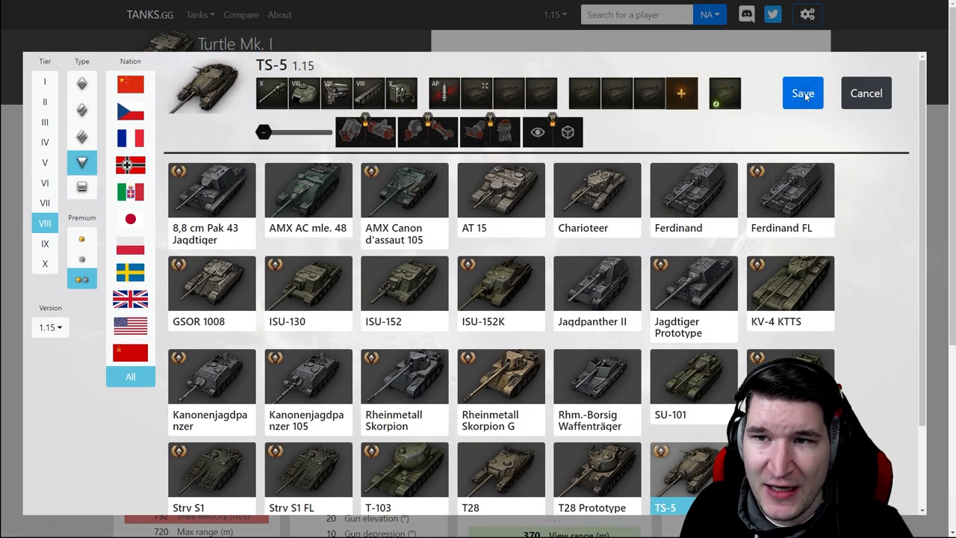
left_click(802, 93)
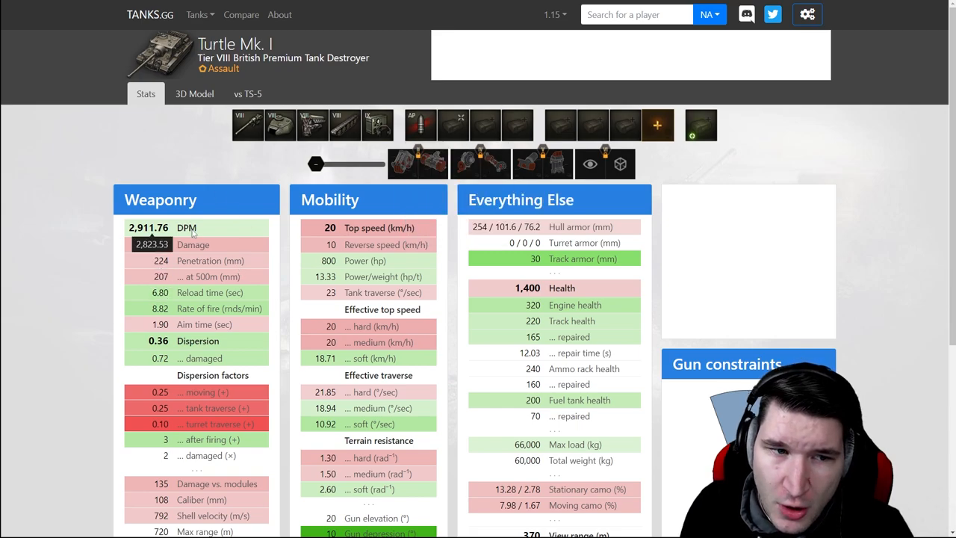
scroll("down", 3)
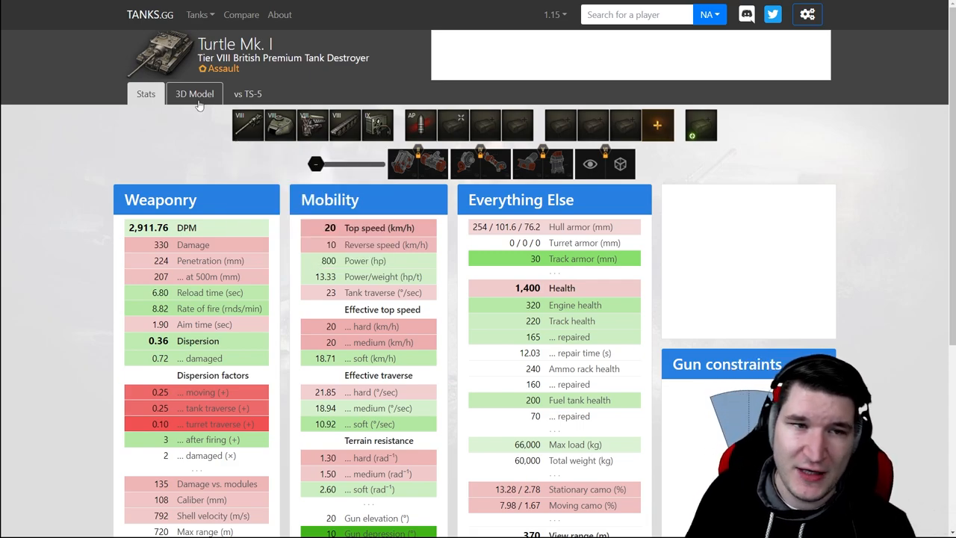
Show the Turtle Mk. I's thickness-coded 3D armor model.
left_click(195, 93)
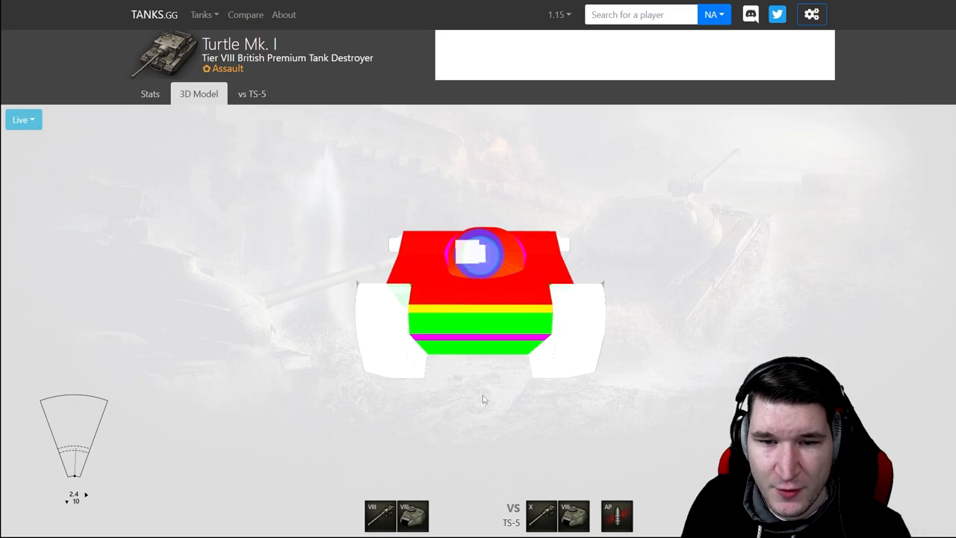
mouse_move(618, 505)
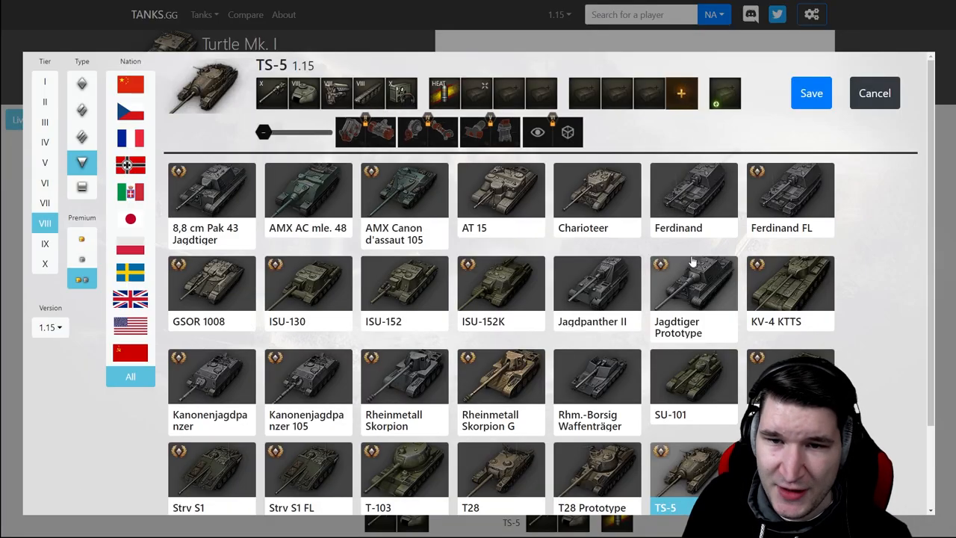
Switch the tank class filter, choose Object 252U Defender and save the comparison.
left_click(81, 137)
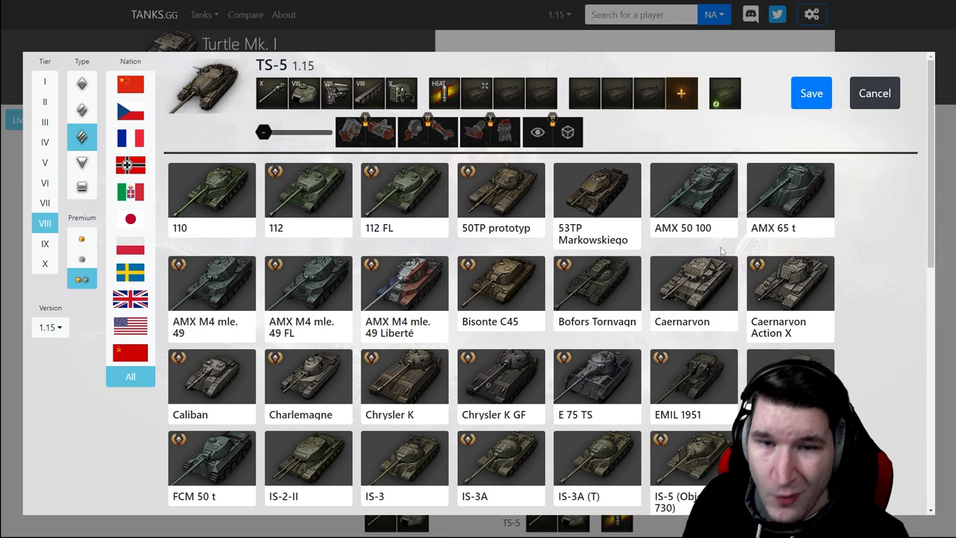
scroll("down", 3)
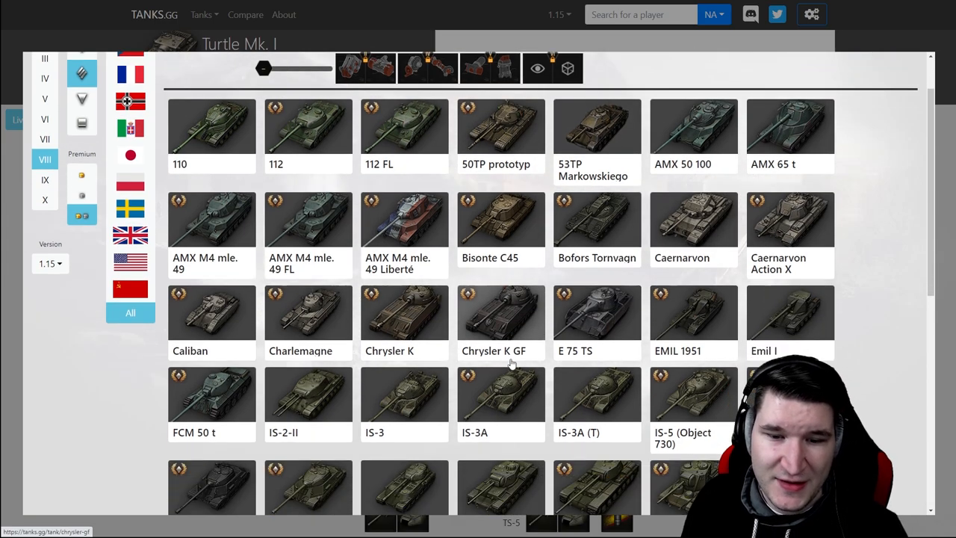
scroll("down", 3)
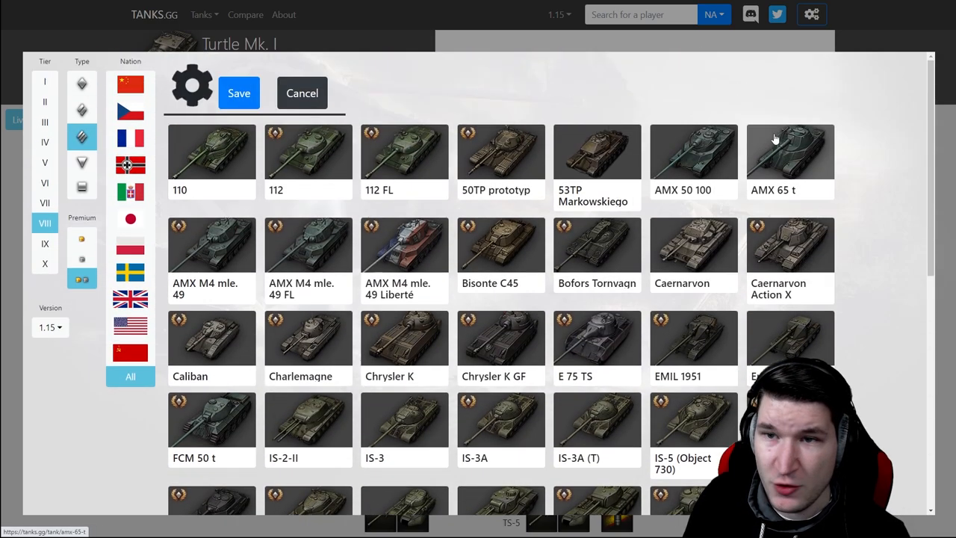
left_click(301, 92)
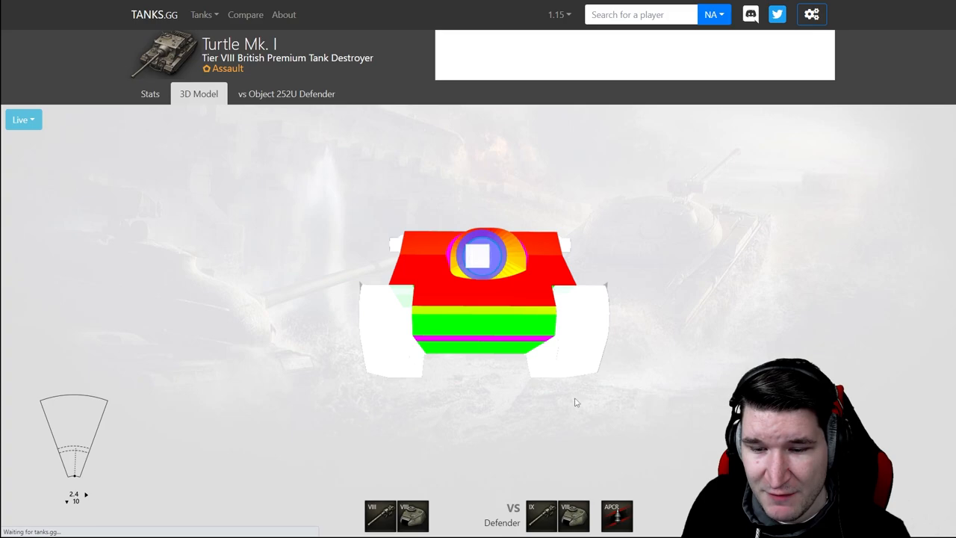
left_click_drag(575, 402, 448, 297)
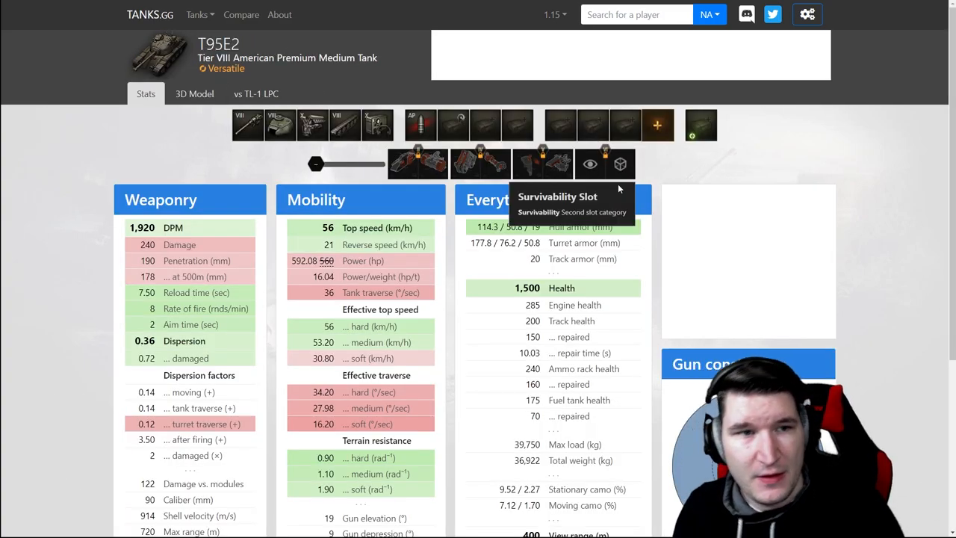
mouse_move(600, 267)
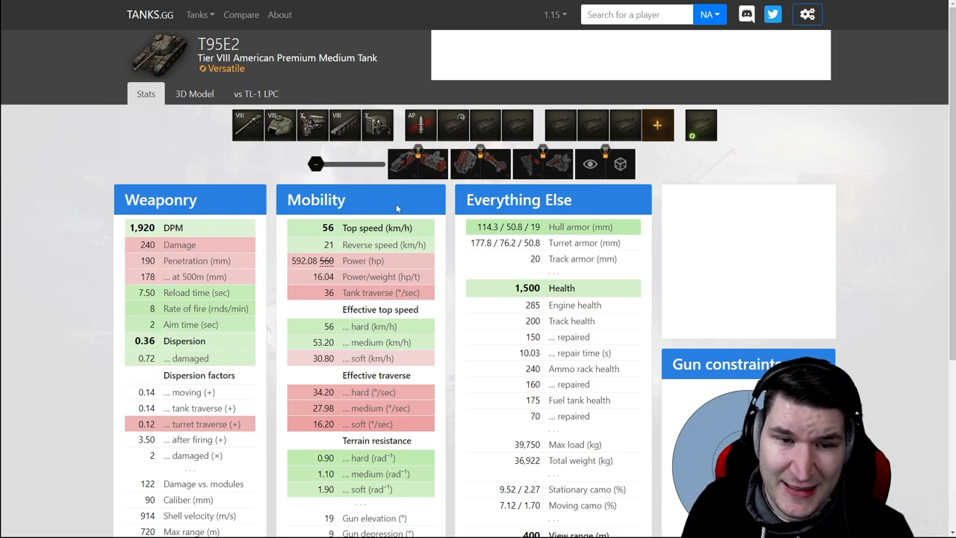
Scroll through the T95E2's stats against the TL-1 LPC.
scroll("down", 3)
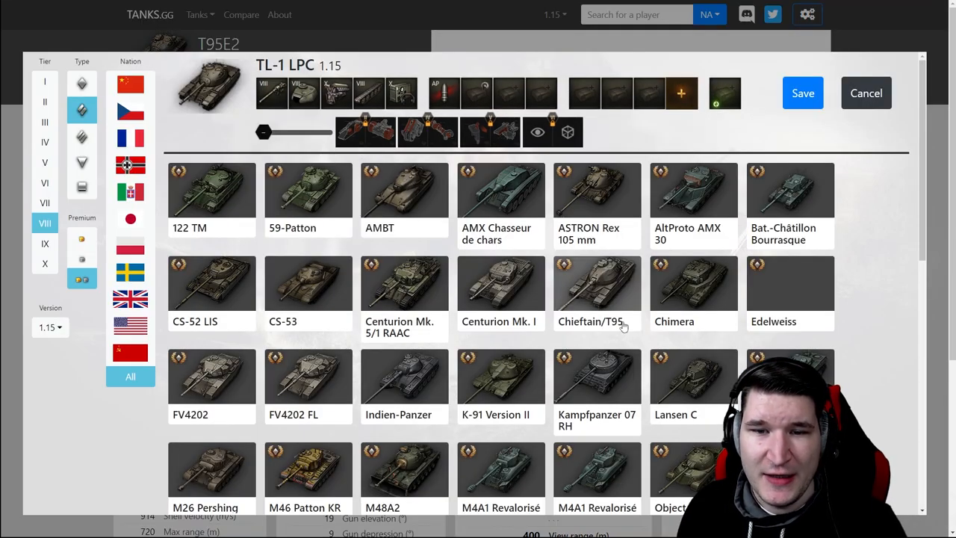
Close the picker and return to the top of the 'Under the Hammer!' article.
left_click(864, 93)
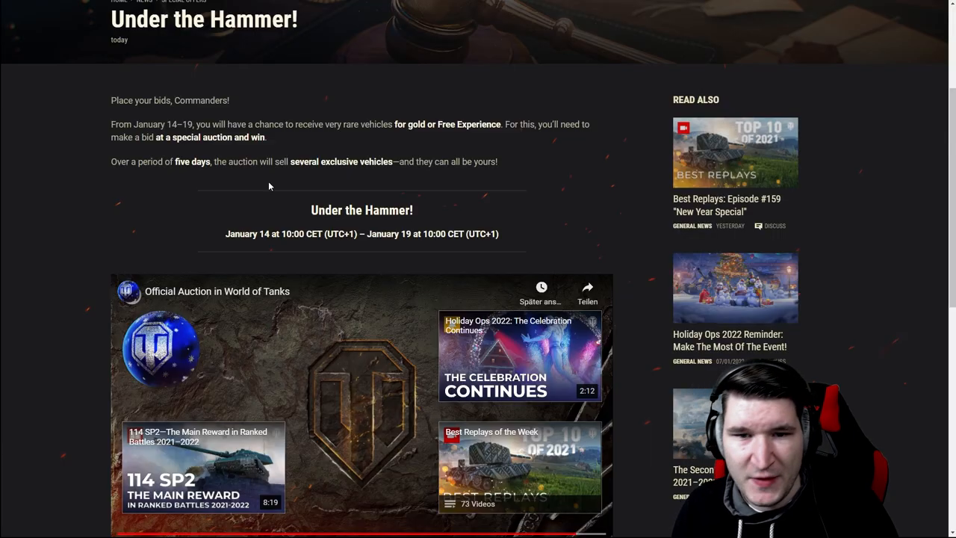
scroll("up", 3)
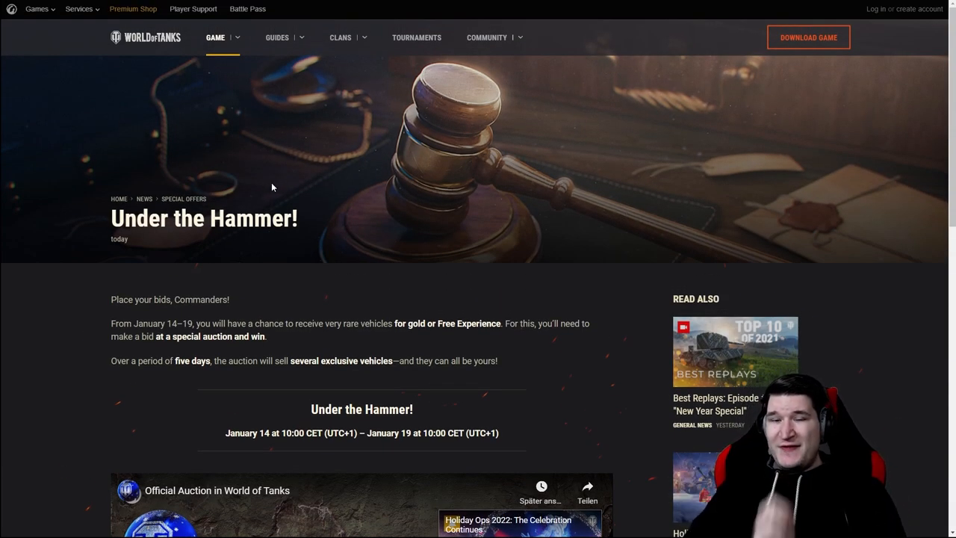